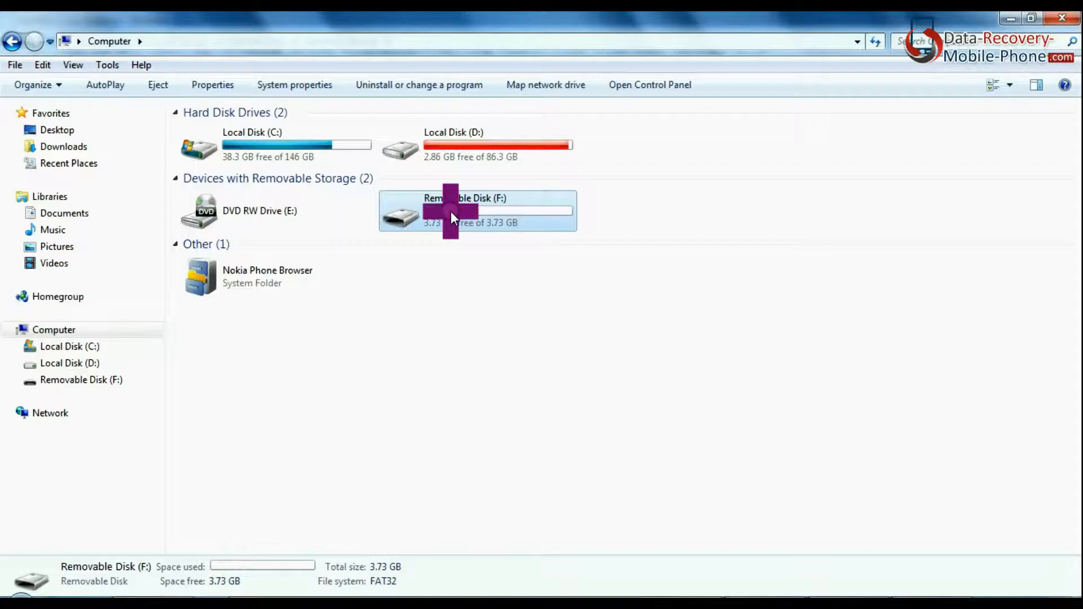
# Quick-format Removable Disk (F:) and dismiss the Format Complete notice.
pyautogui.click(254, 236)
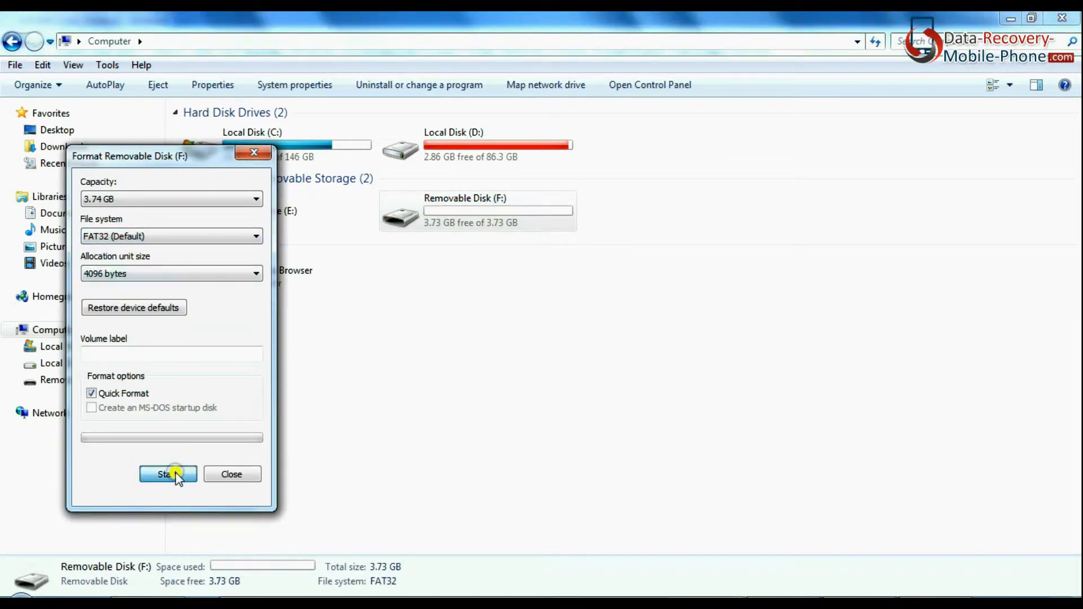
pyautogui.click(167, 474)
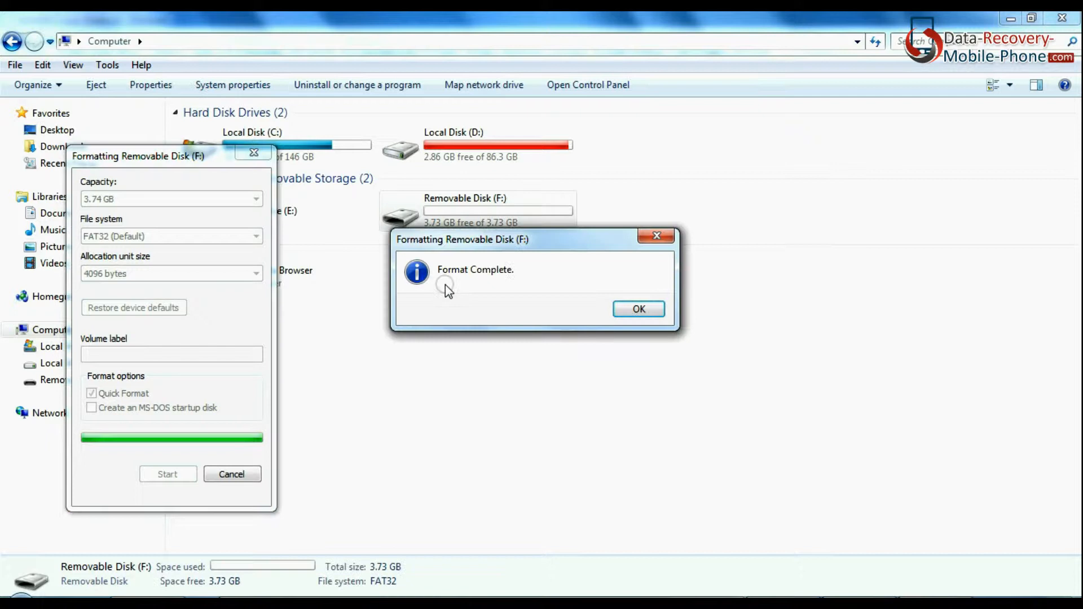
pyautogui.click(637, 309)
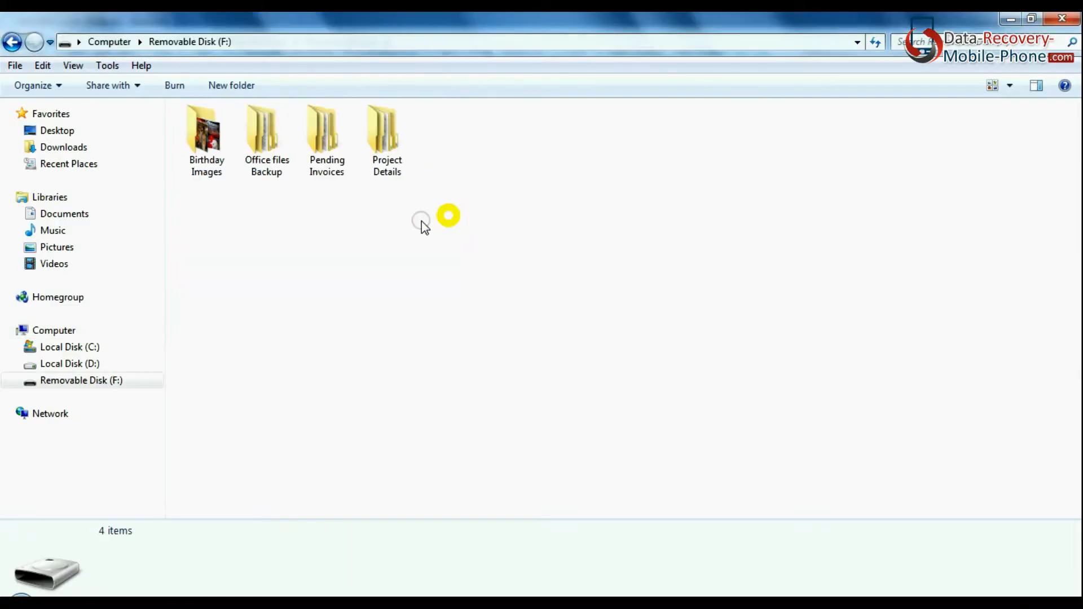
# Open the context menu on the four folders on Removable Disk (F:) and pick an action.
pyautogui.rightClick(327, 132)
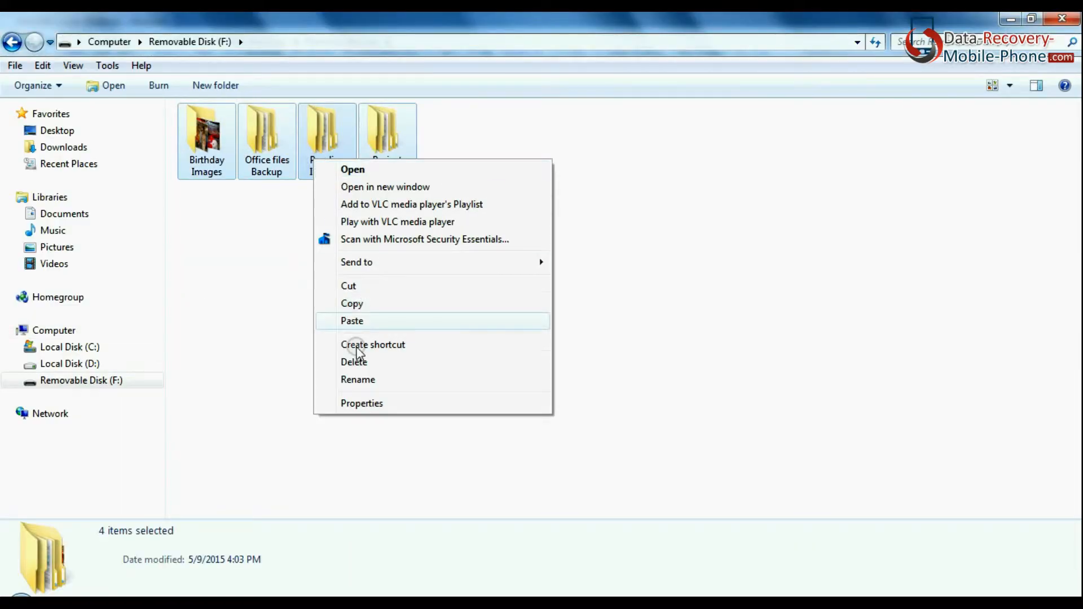
pyautogui.click(353, 362)
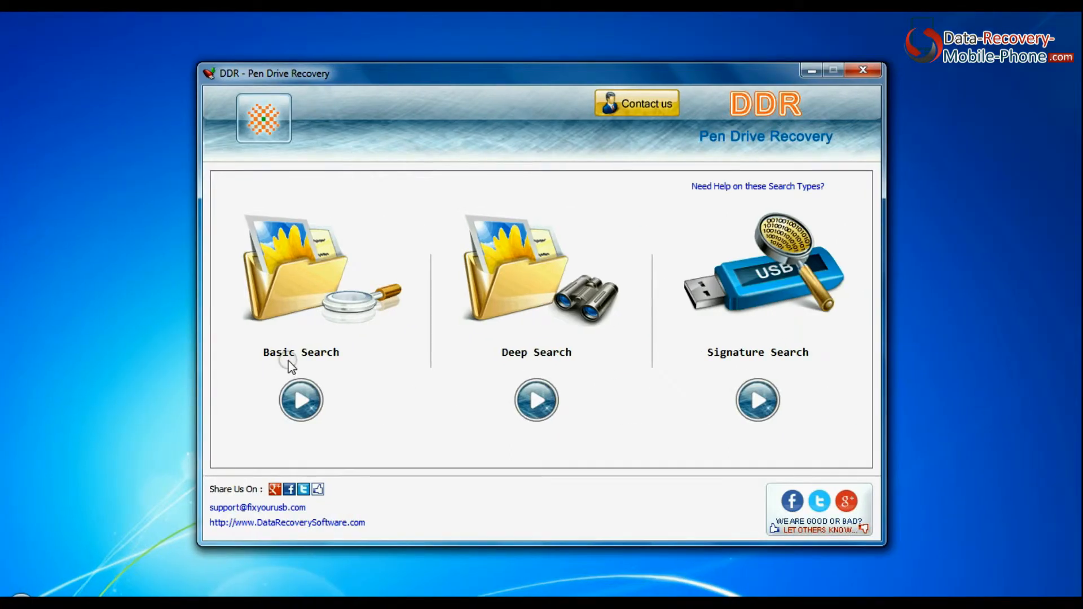
pyautogui.moveTo(677, 364)
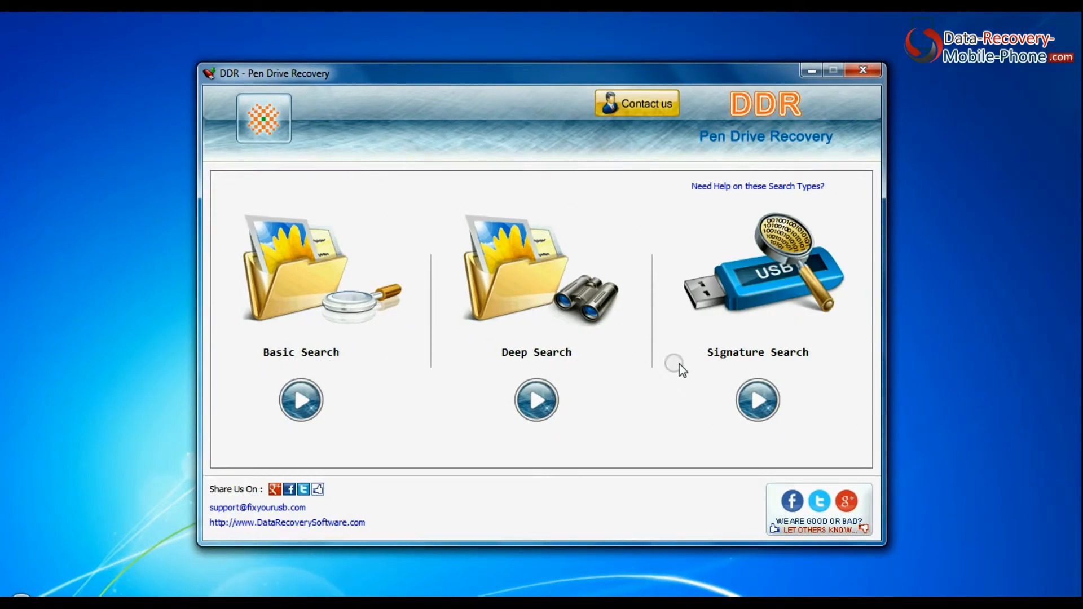
pyautogui.click(755, 187)
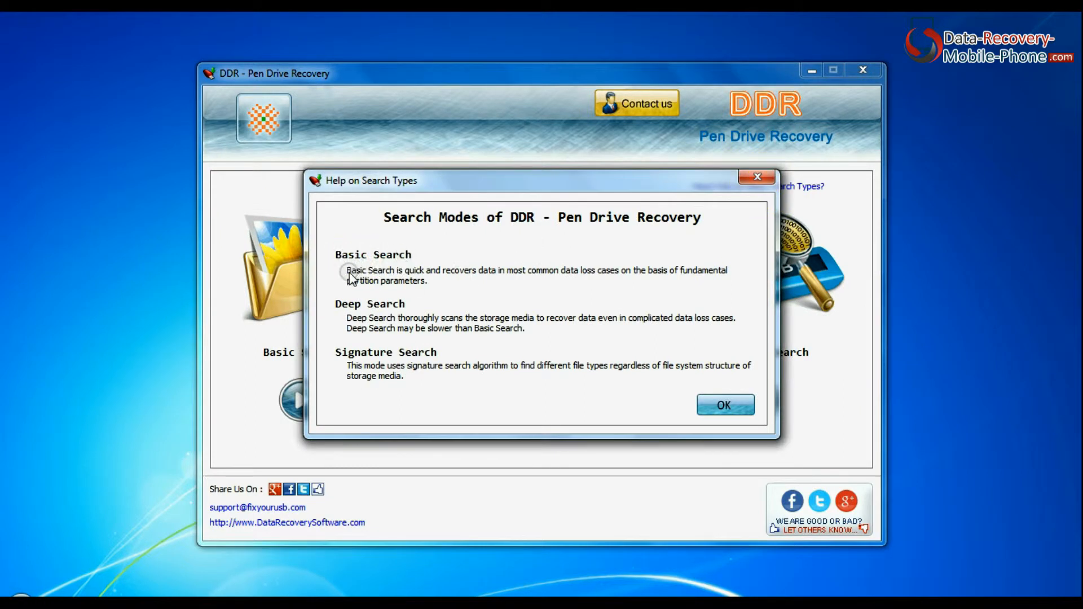
pyautogui.moveTo(680, 282)
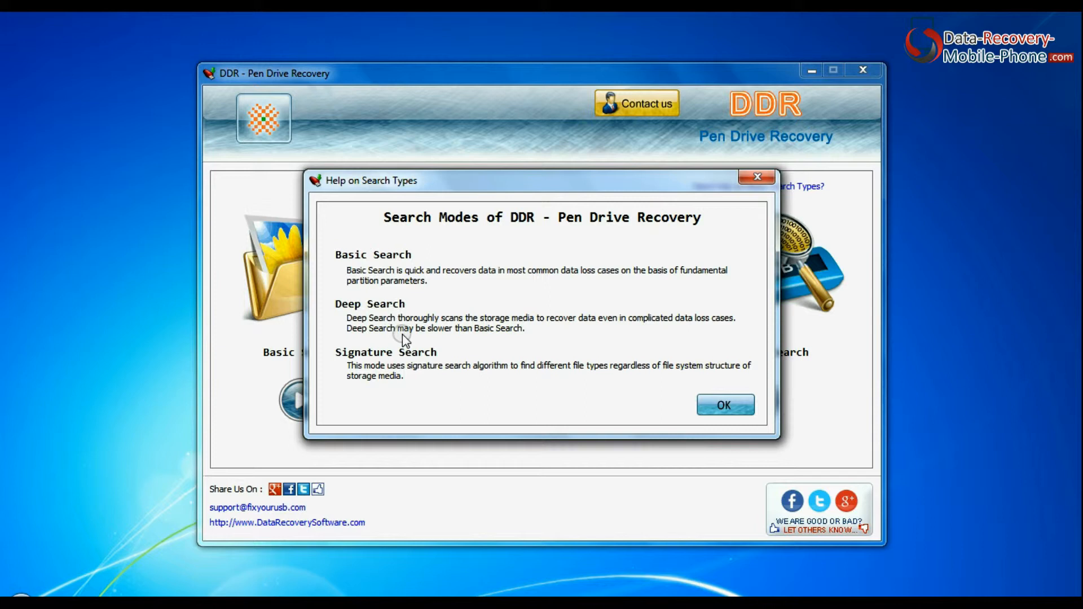
pyautogui.moveTo(347, 378)
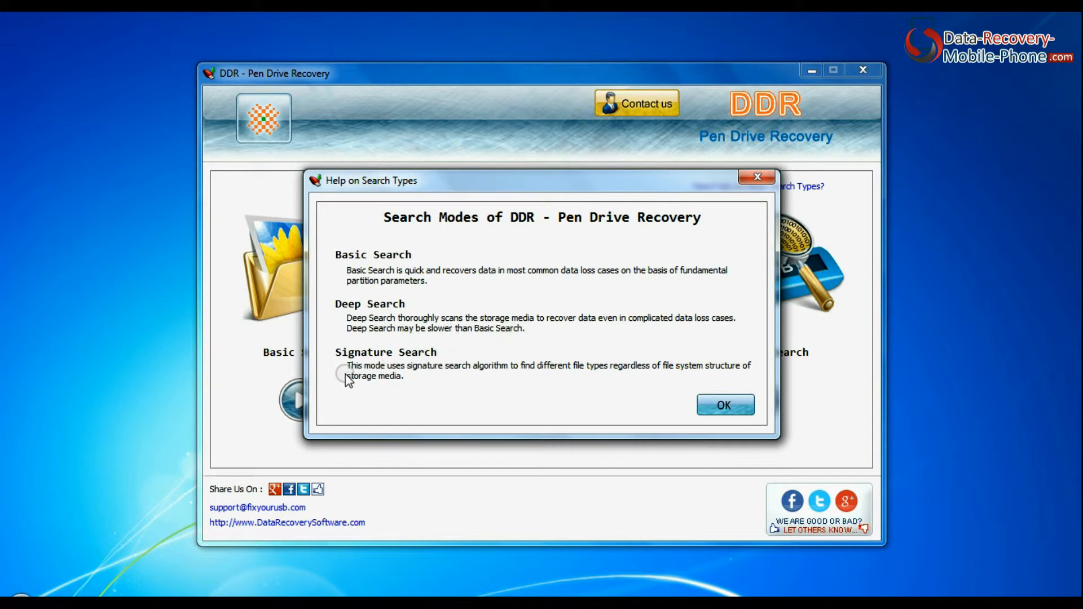
pyautogui.moveTo(734, 383)
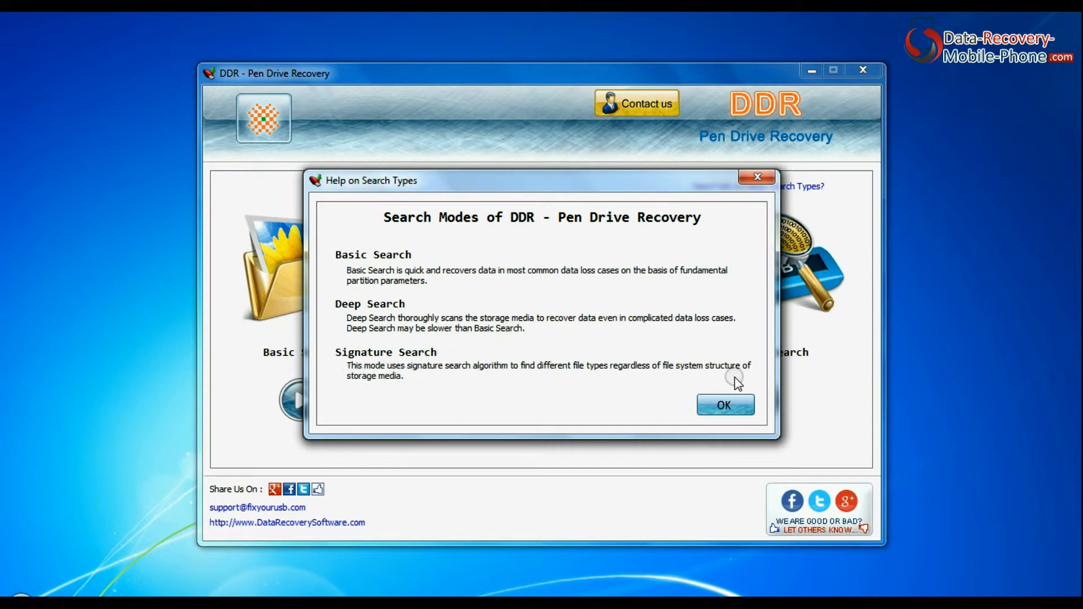
pyautogui.moveTo(345, 381)
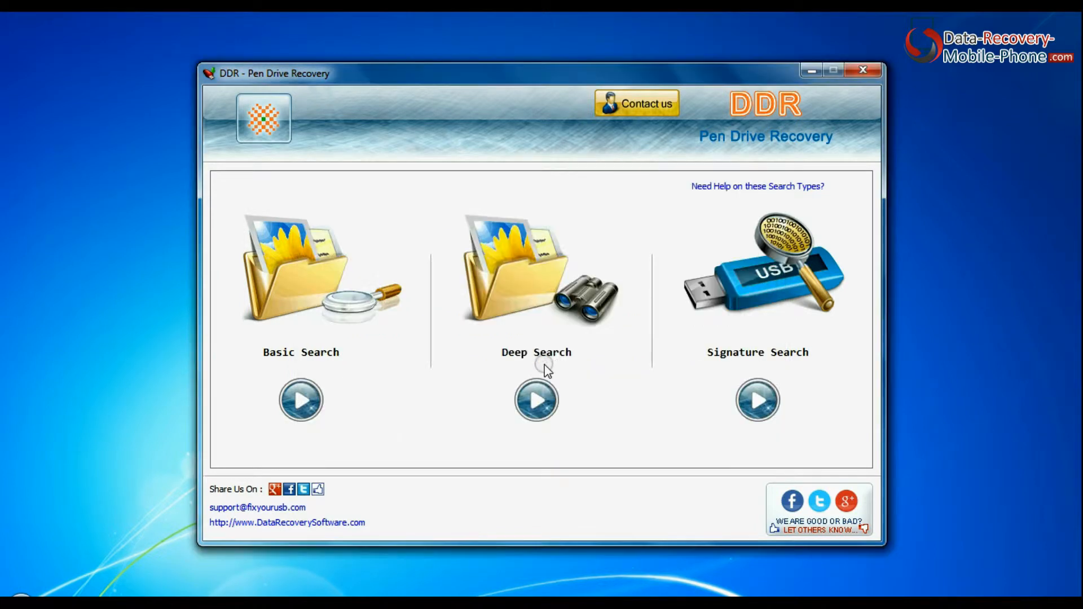
# Start Deep Search on Removable Media (Disk1), keeping FAT32 as the file system.
pyautogui.click(535, 401)
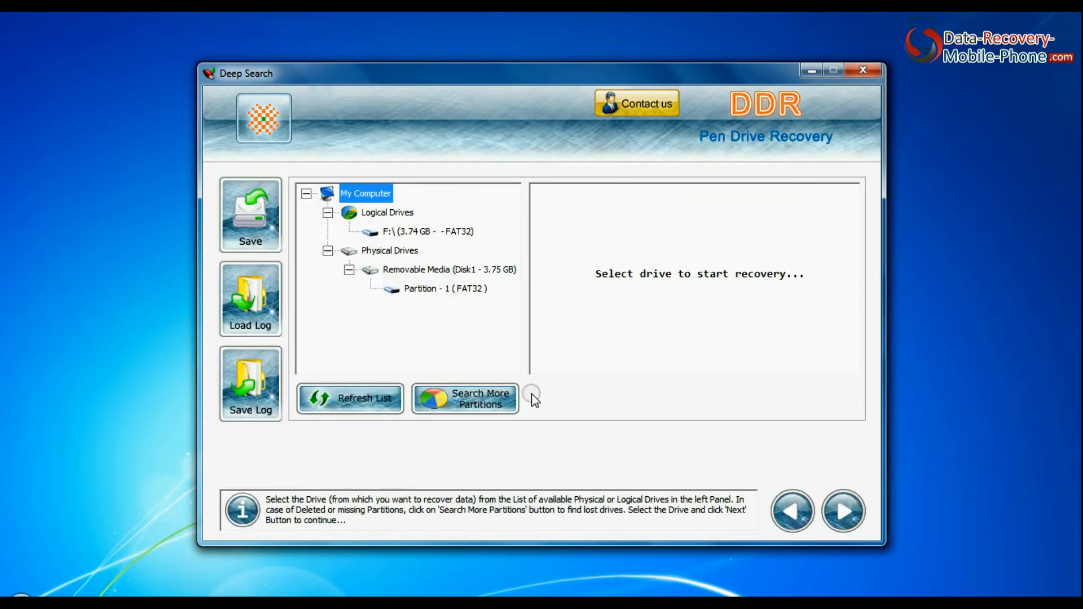
pyautogui.click(439, 288)
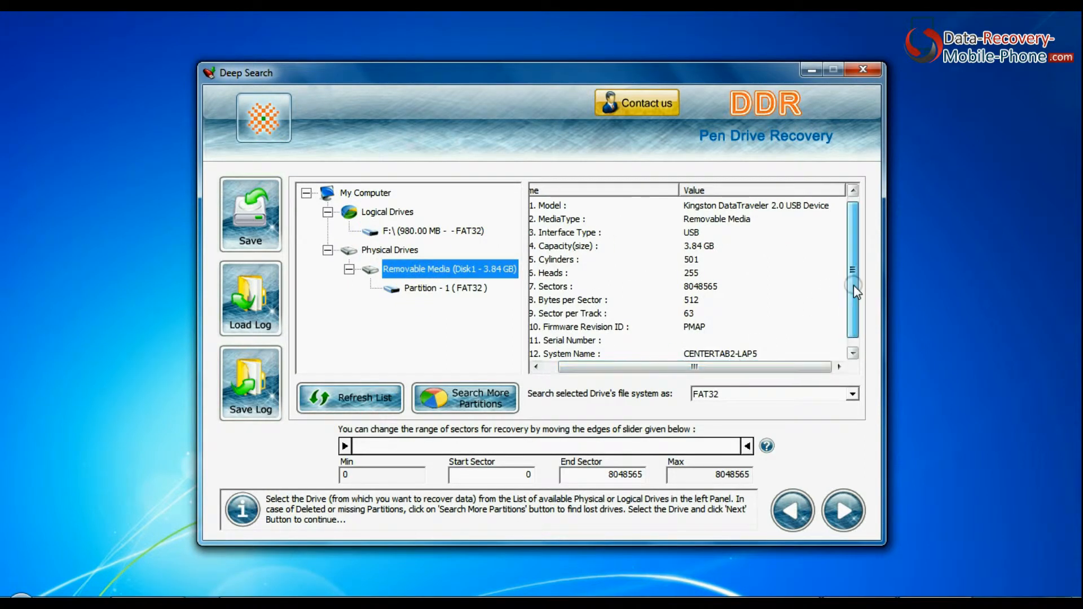
pyautogui.click(851, 394)
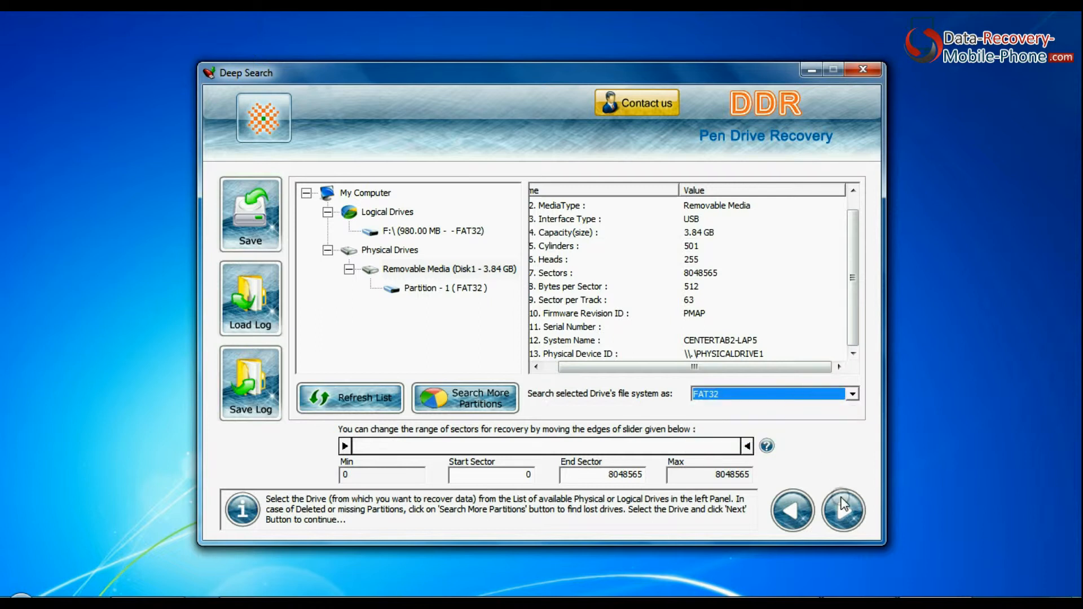
# Begin the deep sector scan of the selected USB disk.
pyautogui.click(842, 511)
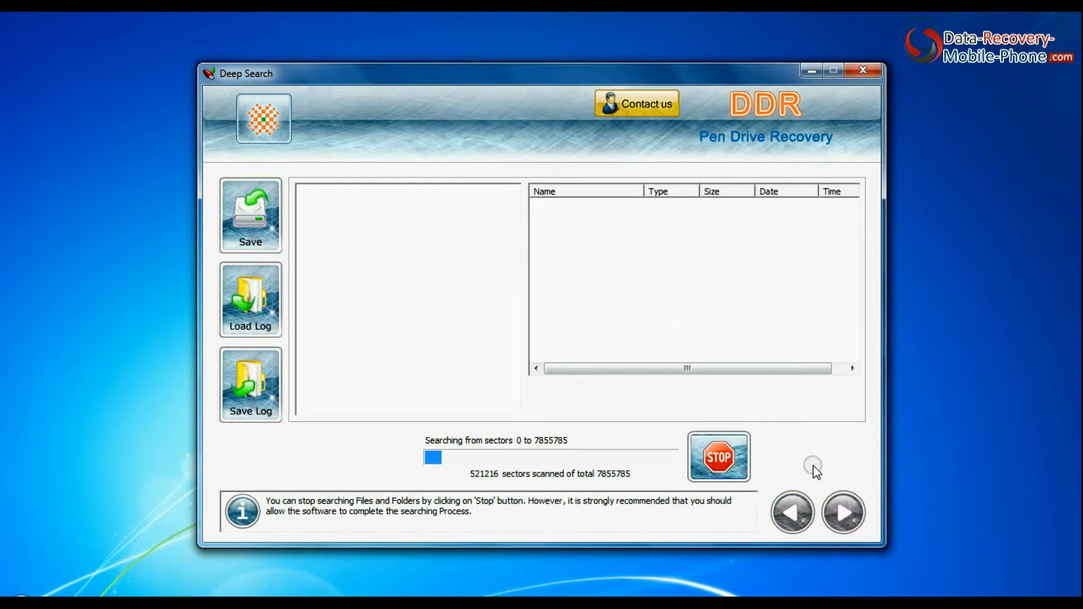
pyautogui.moveTo(812, 484)
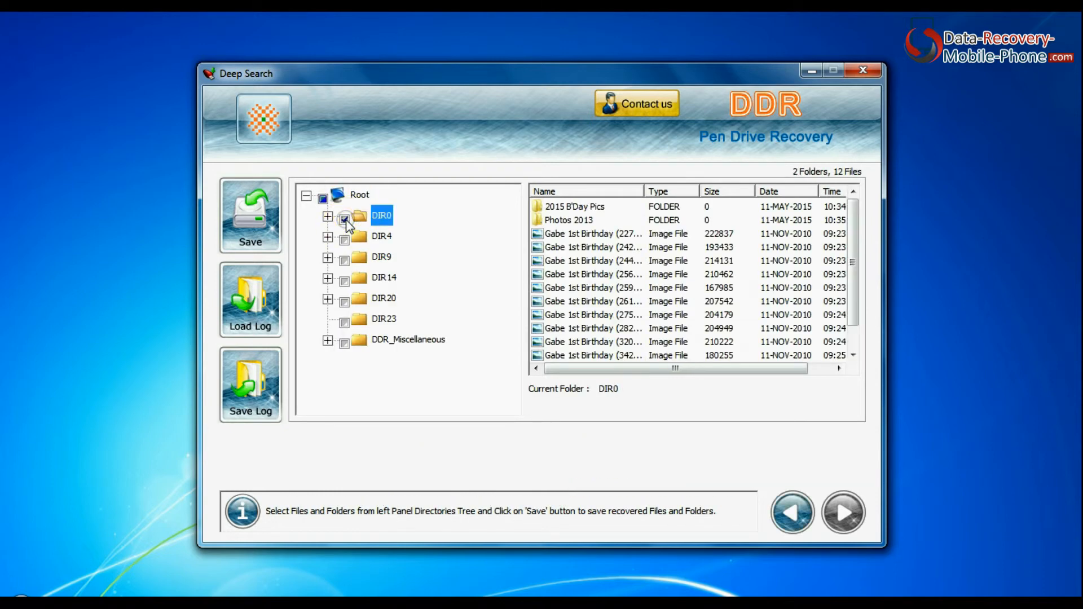
# Check DIR0 and save the recovered folders to D:\Data Recovery\Recovered Data.
pyautogui.click(327, 215)
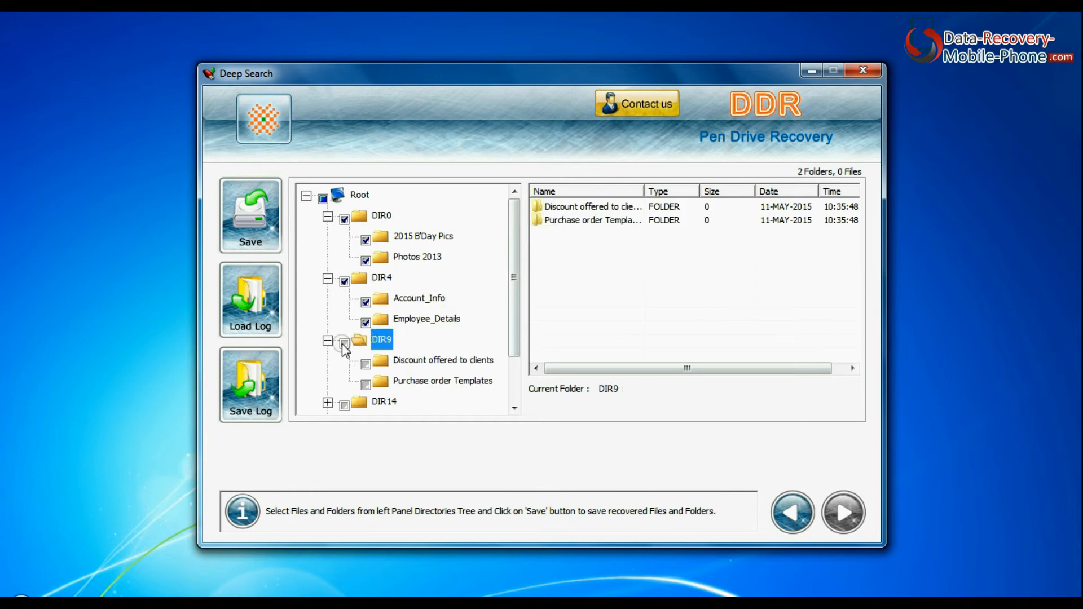
pyautogui.click(250, 215)
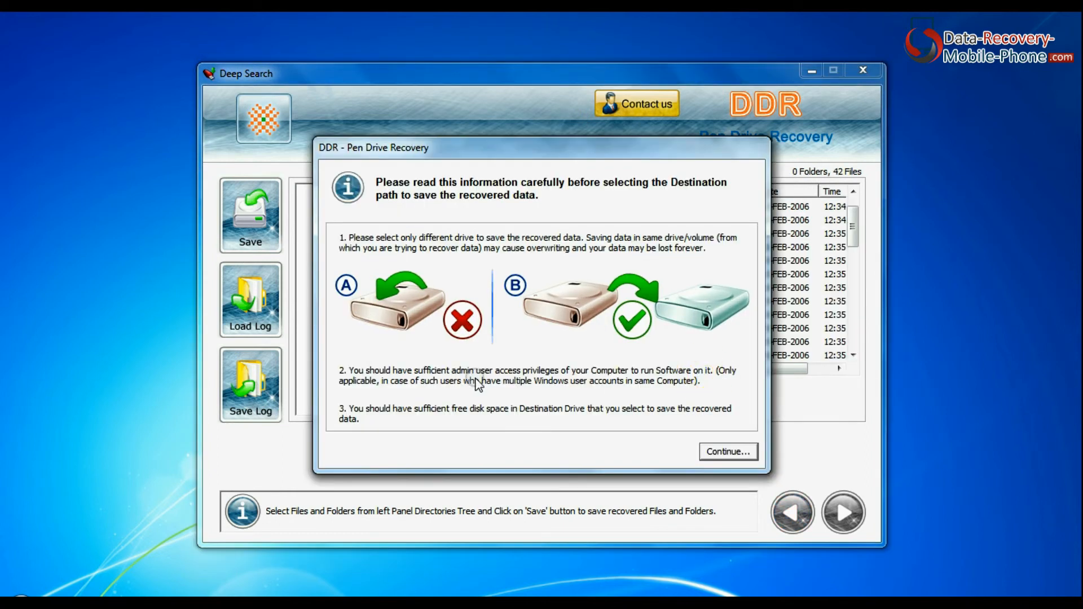
pyautogui.click(727, 451)
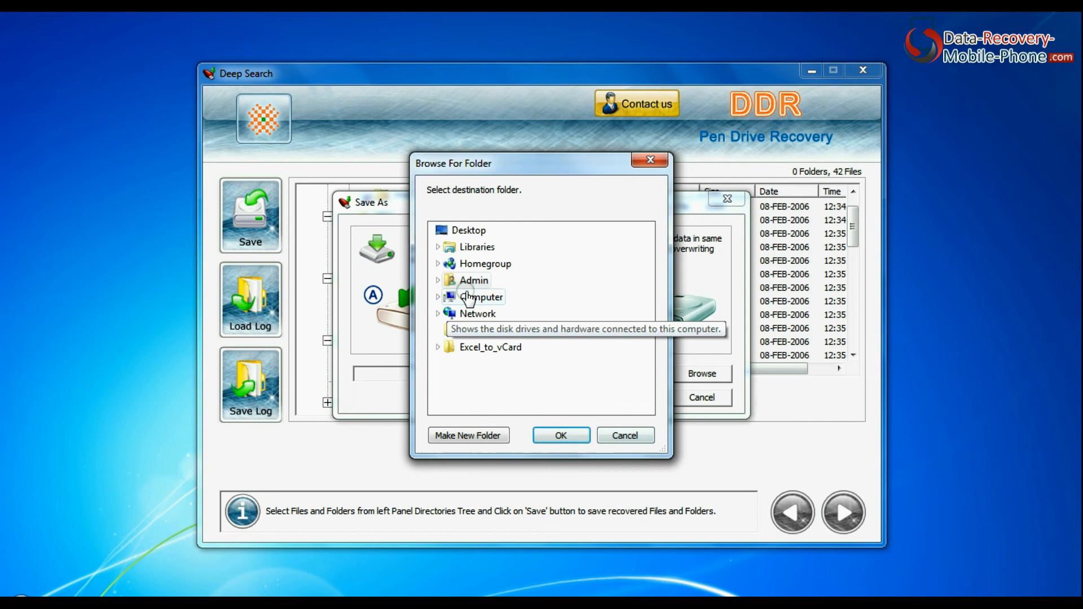
pyautogui.click(560, 435)
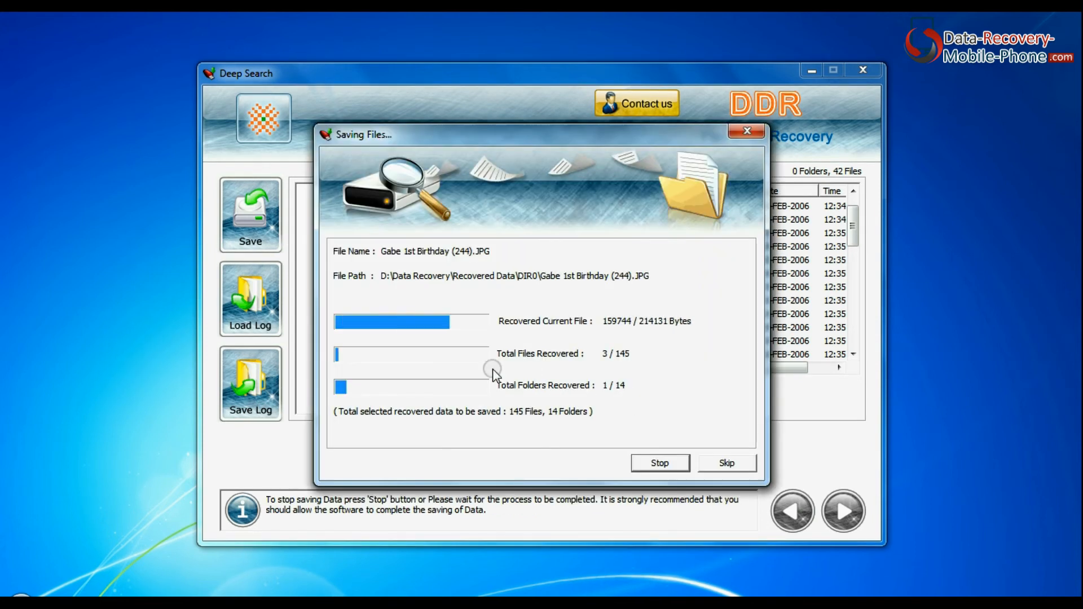